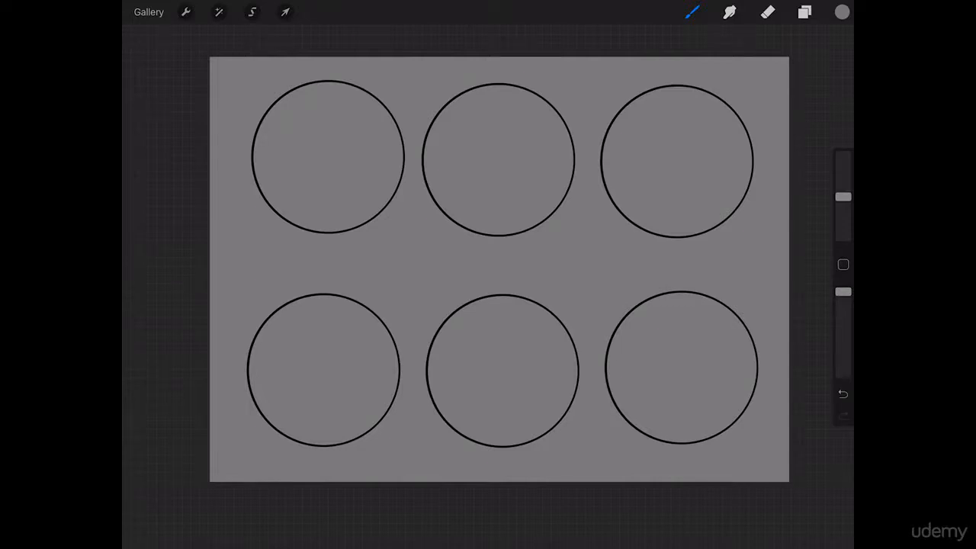
# - Add a new empty Layer 7 above the circle layers for the ring sketches
pyautogui.click(806, 12)
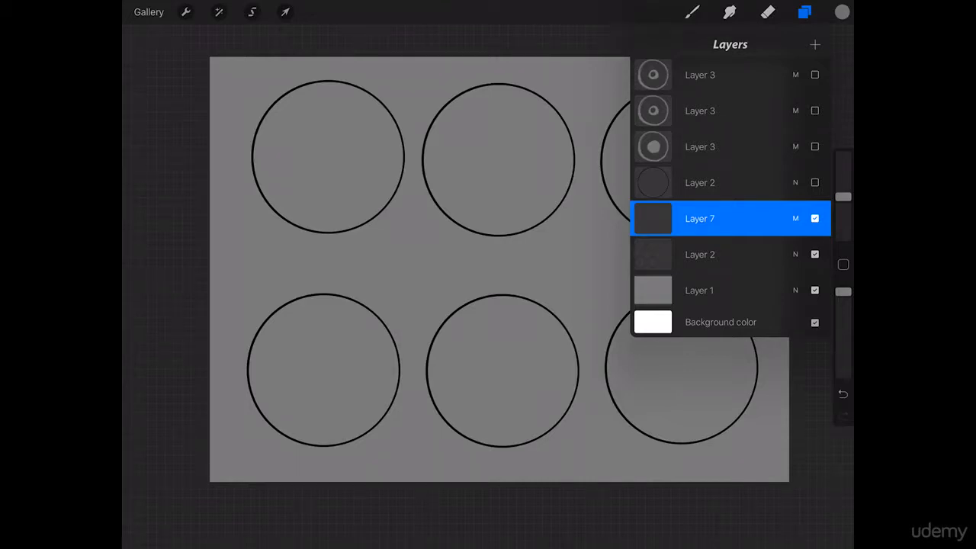
# - Sketch a tall vertical and a wide horizontal ellipse crossing inside the top-left circle, undoing a stray stroke
pyautogui.click(805, 13)
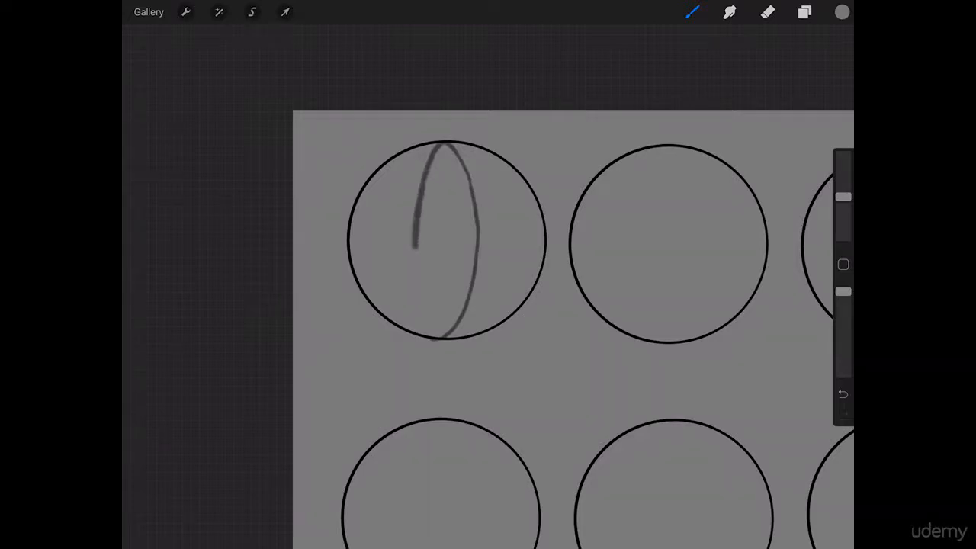
pyautogui.moveTo(427, 153); pyautogui.dragTo(419, 336)
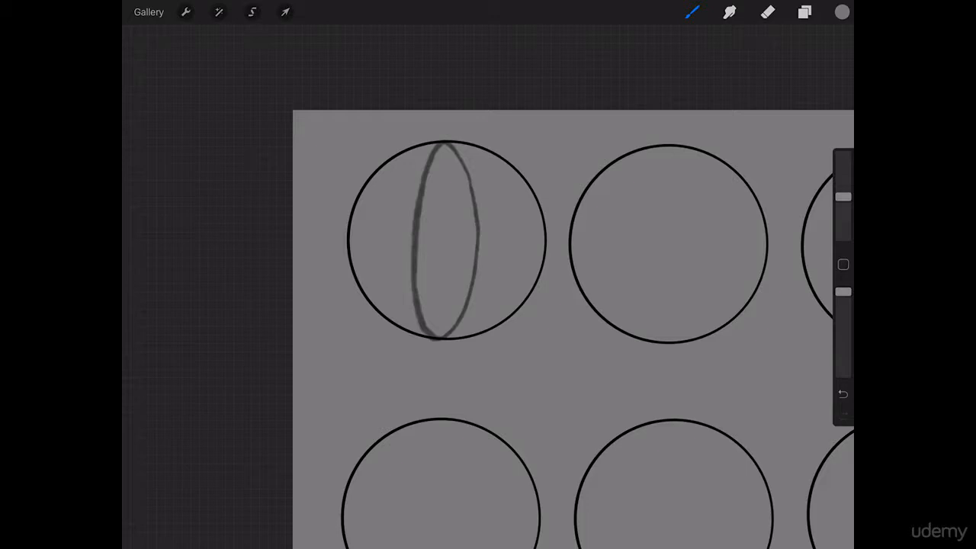
pyautogui.moveTo(348, 236); pyautogui.dragTo(412, 267)
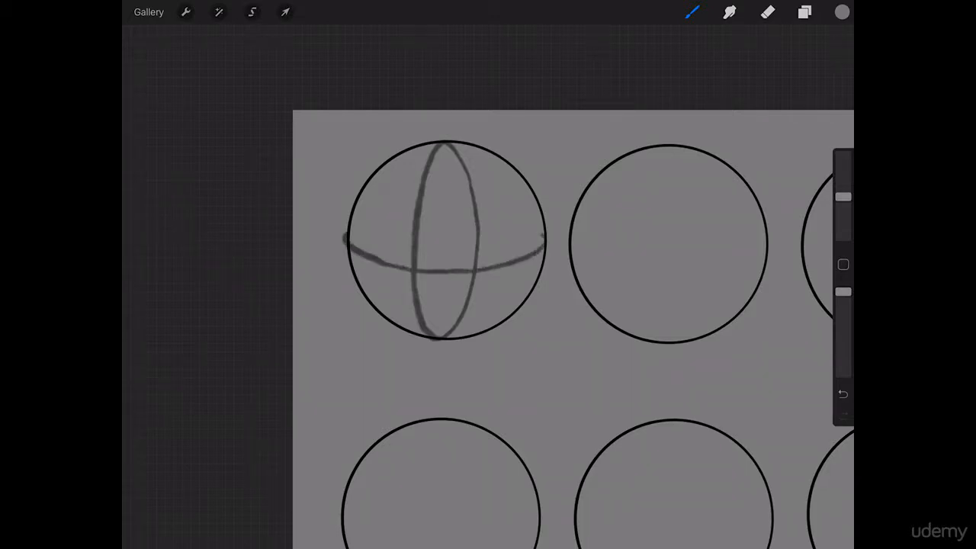
pyautogui.moveTo(369, 221); pyautogui.dragTo(546, 232)
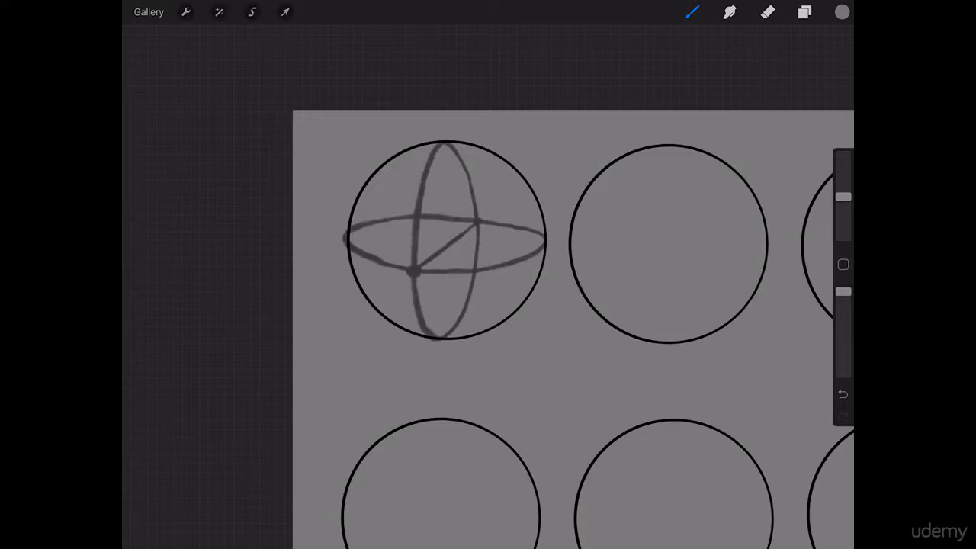
pyautogui.click(842, 394)
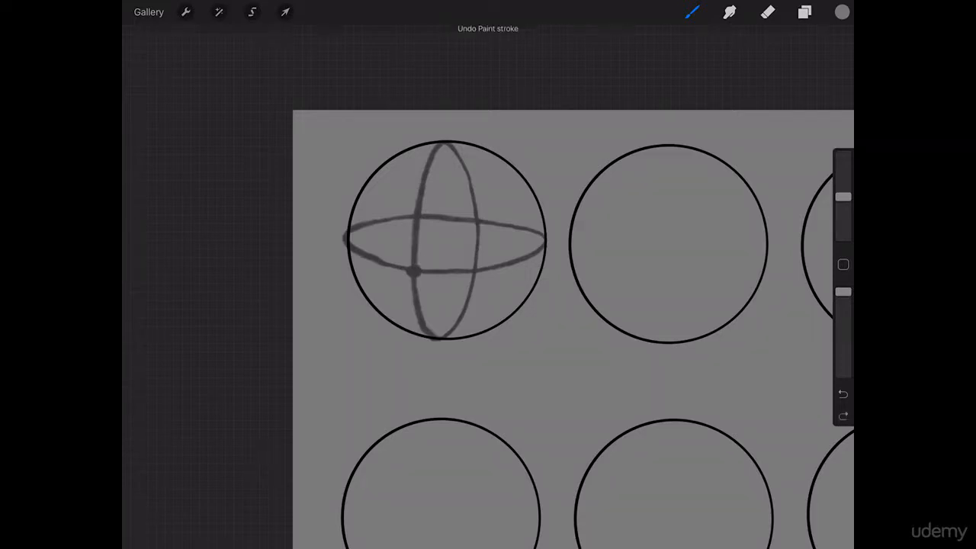
# - Erase the back halves of both rings in the top-left circle, leaving two front curves crossing
pyautogui.click(768, 12)
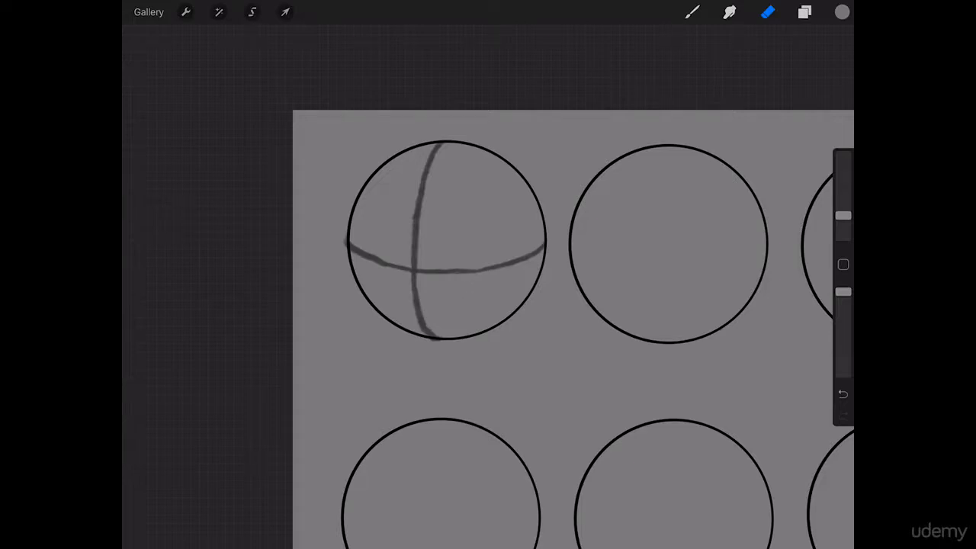
pyautogui.click(693, 12)
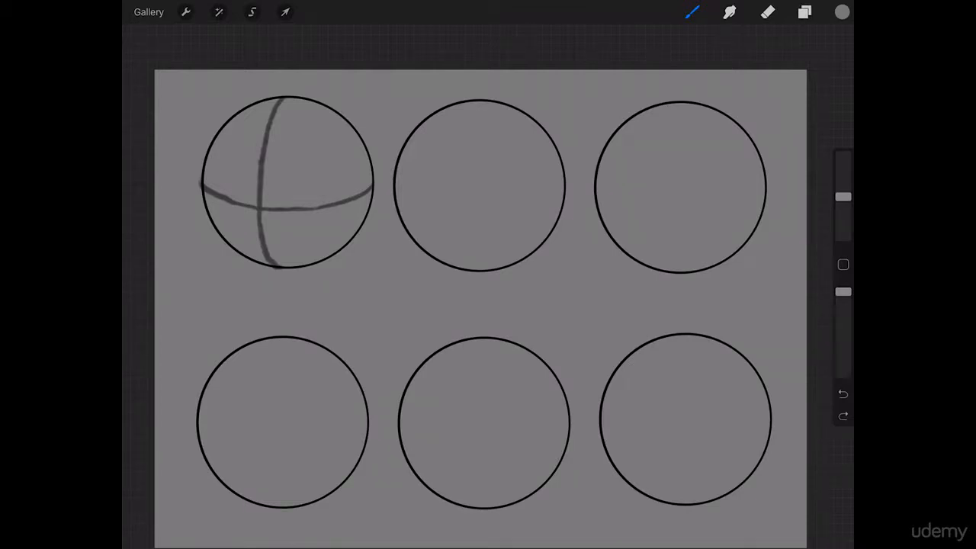
# - Draw a straight vertical and horizontal QuickLine cross through the top-middle circle
pyautogui.moveTo(480, 103); pyautogui.dragTo(479, 275)
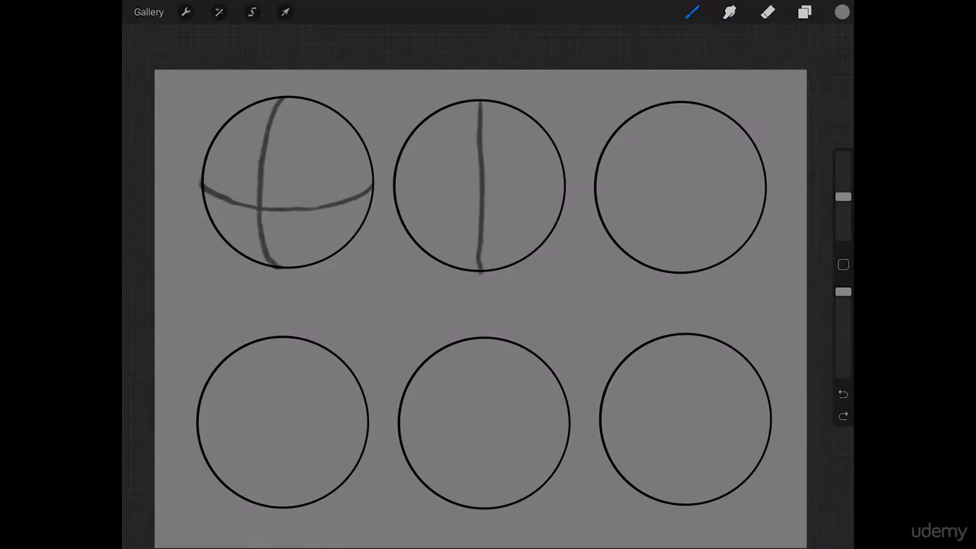
pyautogui.moveTo(481, 110); pyautogui.dragTo(481, 272)
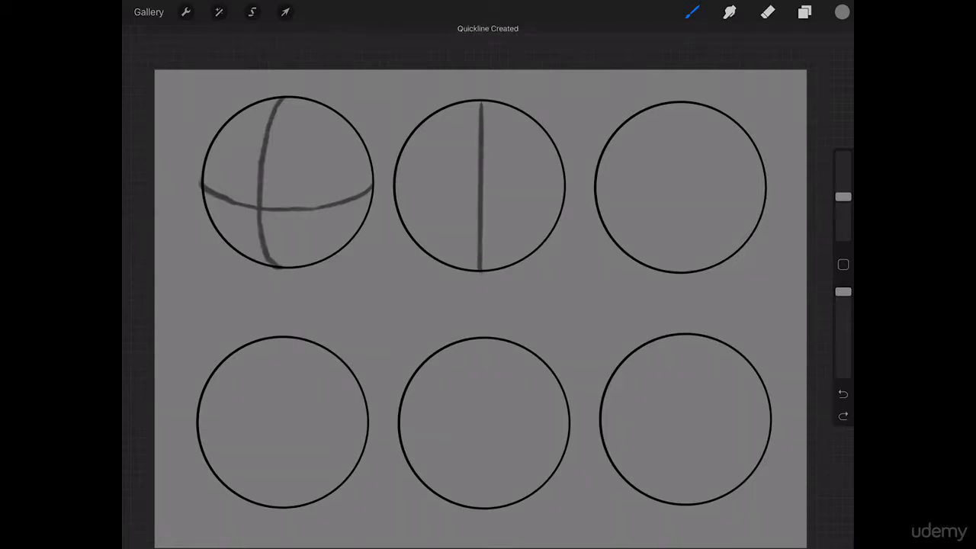
pyautogui.moveTo(399, 186); pyautogui.dragTo(564, 185)
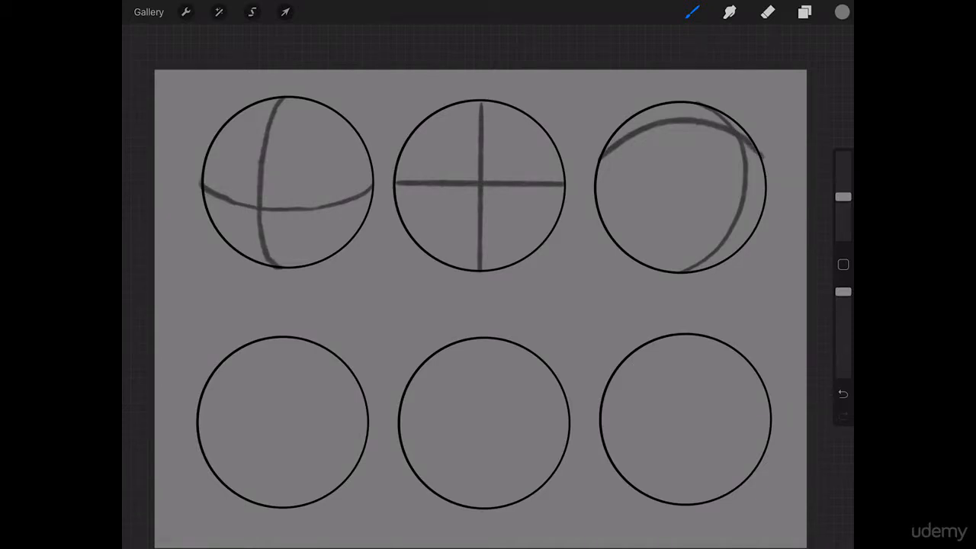
pyautogui.click(767, 12)
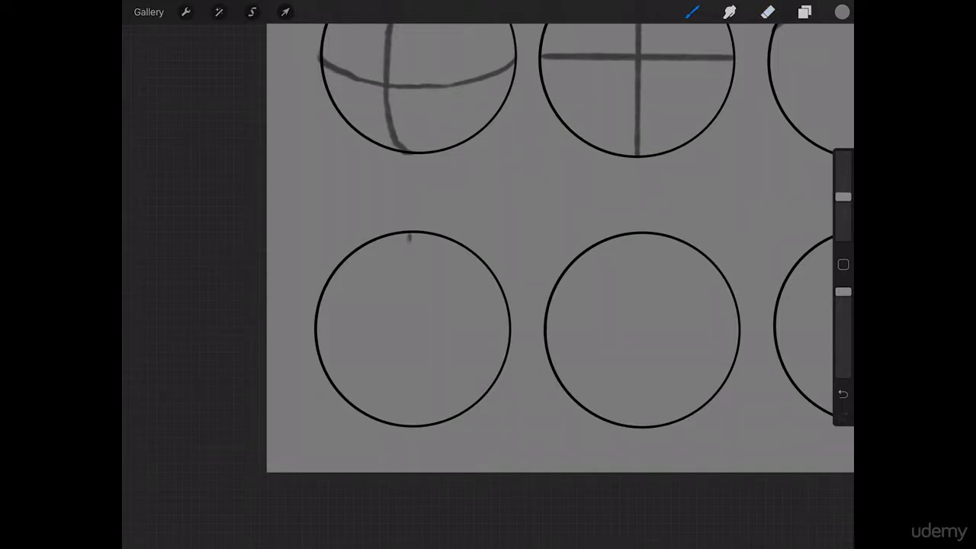
# - Draw a straight vertical line down through the bottom-left circle
pyautogui.moveTo(412, 236); pyautogui.dragTo(412, 424)
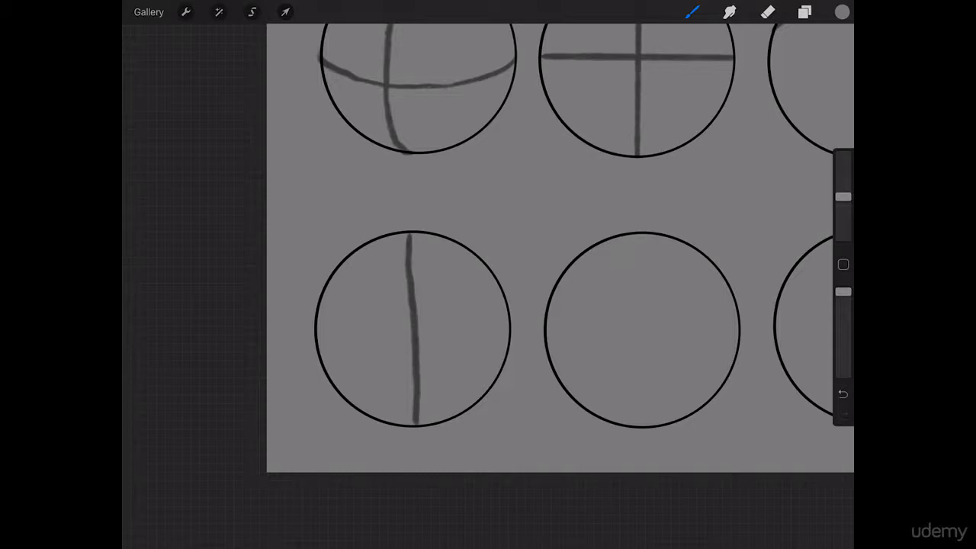
pyautogui.moveTo(414, 237); pyautogui.dragTo(415, 424)
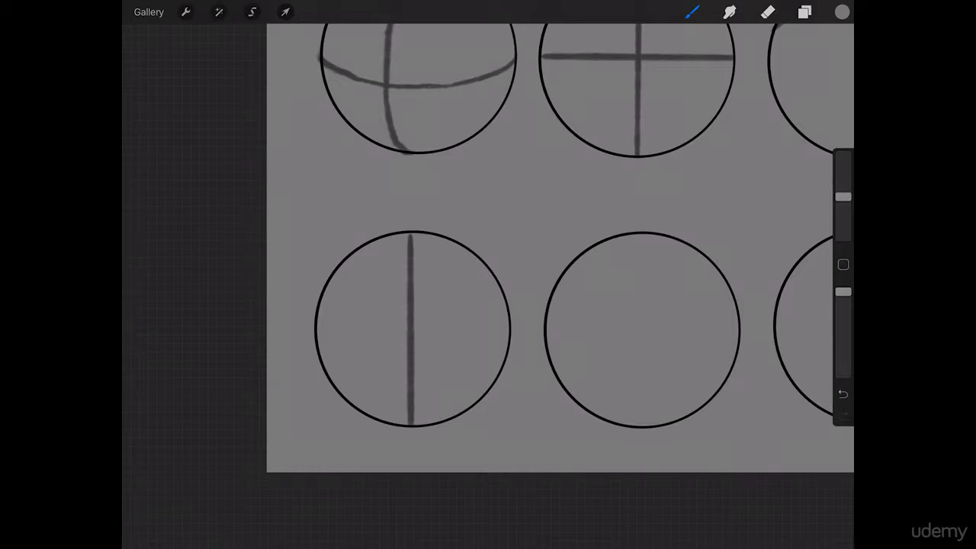
# - Sketch a small circle and narrowing ellipses between the rows to show foreshortening
pyautogui.moveTo(481, 183); pyautogui.dragTo(534, 228)
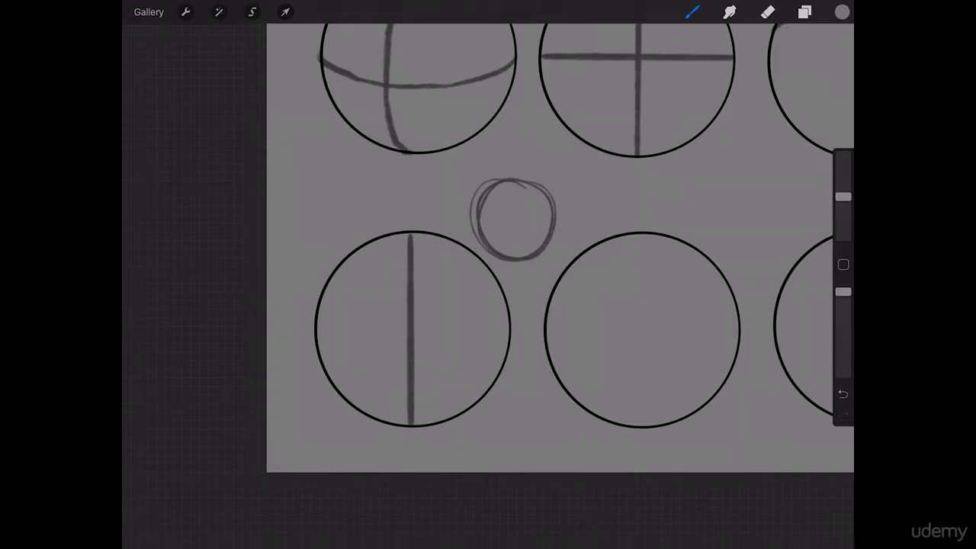
pyautogui.moveTo(576, 186); pyautogui.dragTo(588, 232)
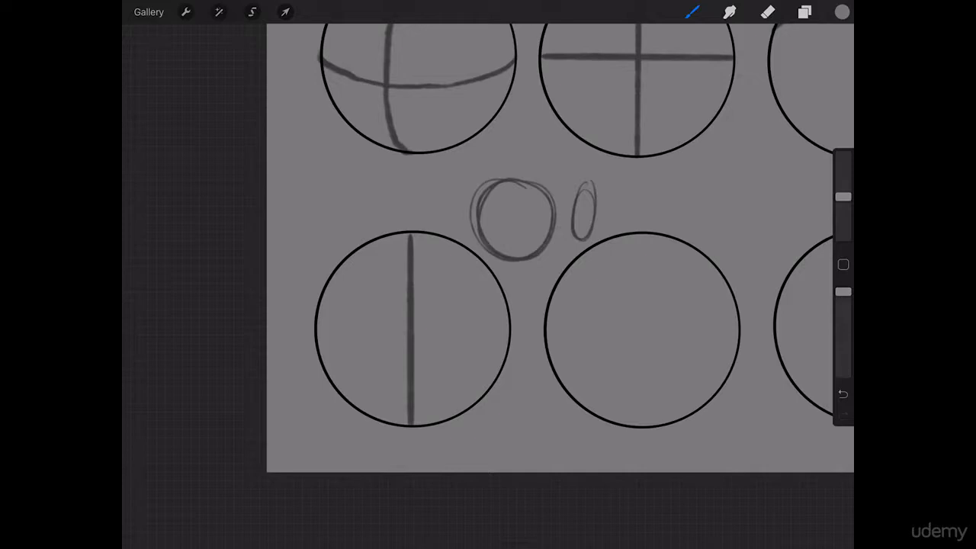
pyautogui.moveTo(582, 195); pyautogui.dragTo(582, 247)
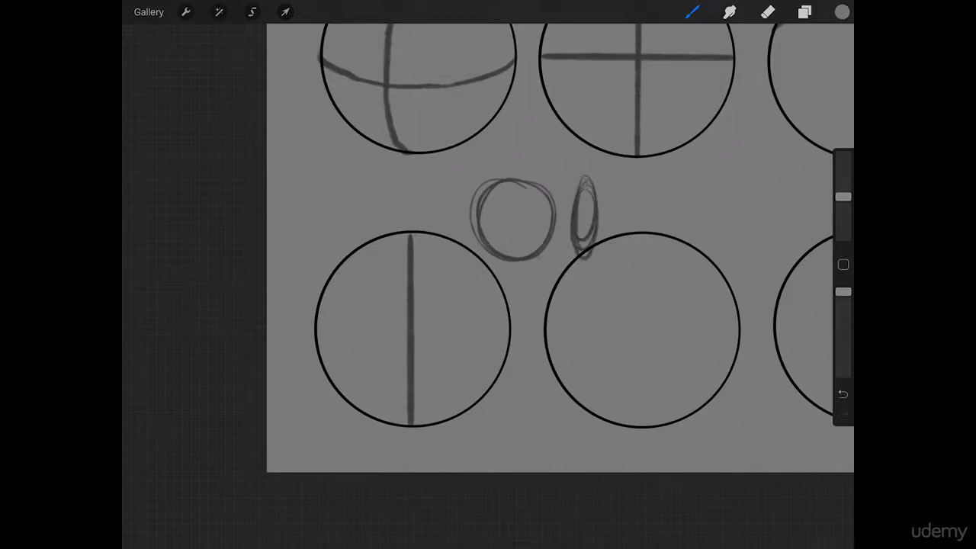
pyautogui.moveTo(628, 186); pyautogui.dragTo(629, 259)
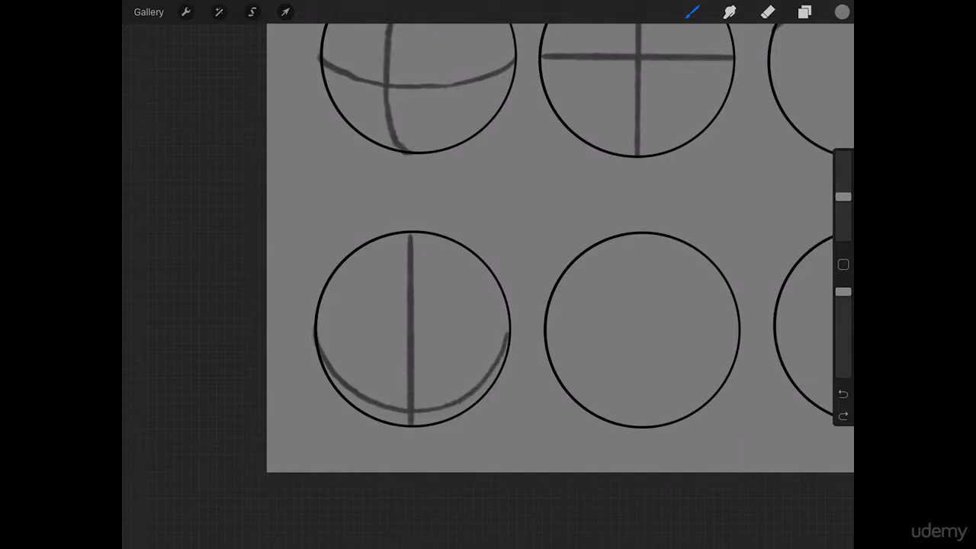
pyautogui.click(844, 393)
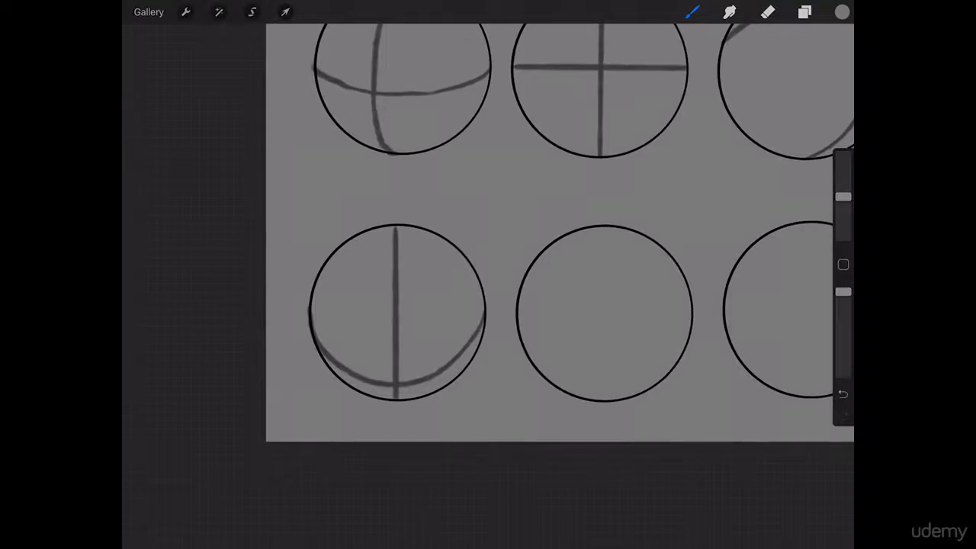
pyautogui.click(769, 13)
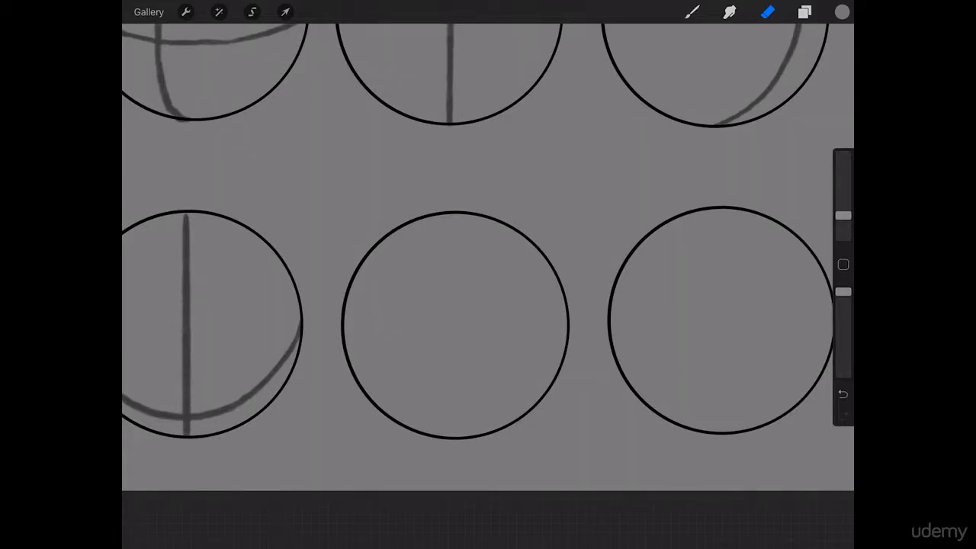
# - Draw two tilted crossing ring ellipses in the lower-middle circle, undoing a stray stroke first
pyautogui.moveTo(470, 216); pyautogui.dragTo(500, 298)
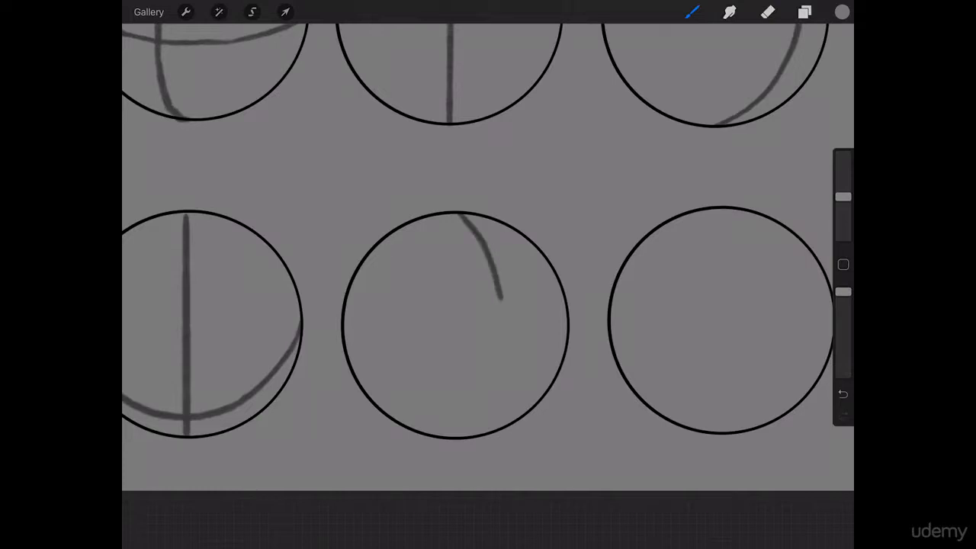
pyautogui.click(842, 394)
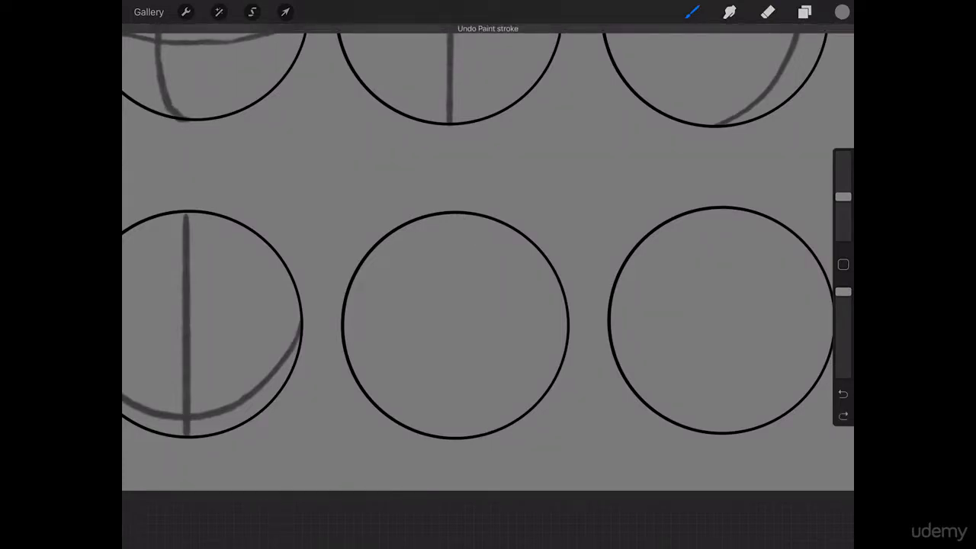
pyautogui.moveTo(455, 216); pyautogui.dragTo(476, 435)
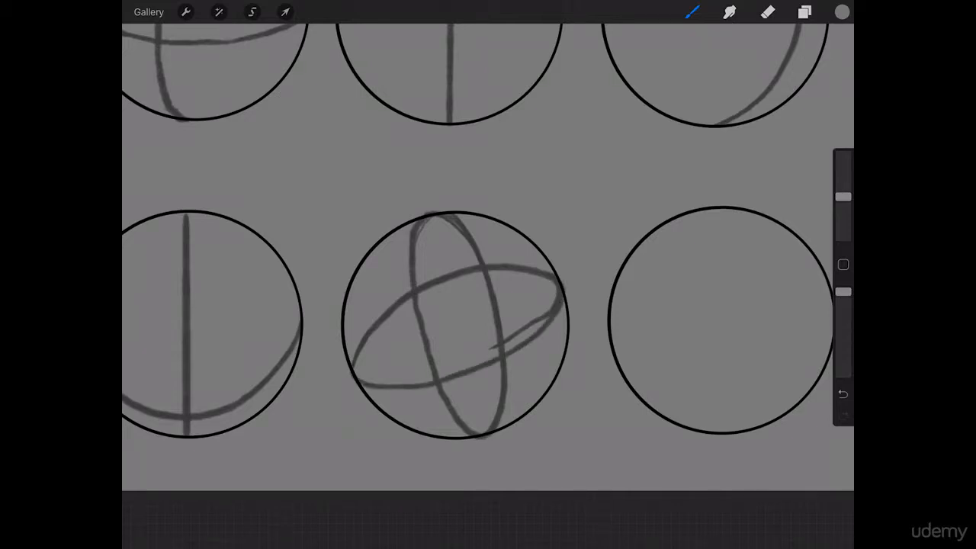
pyautogui.click(769, 12)
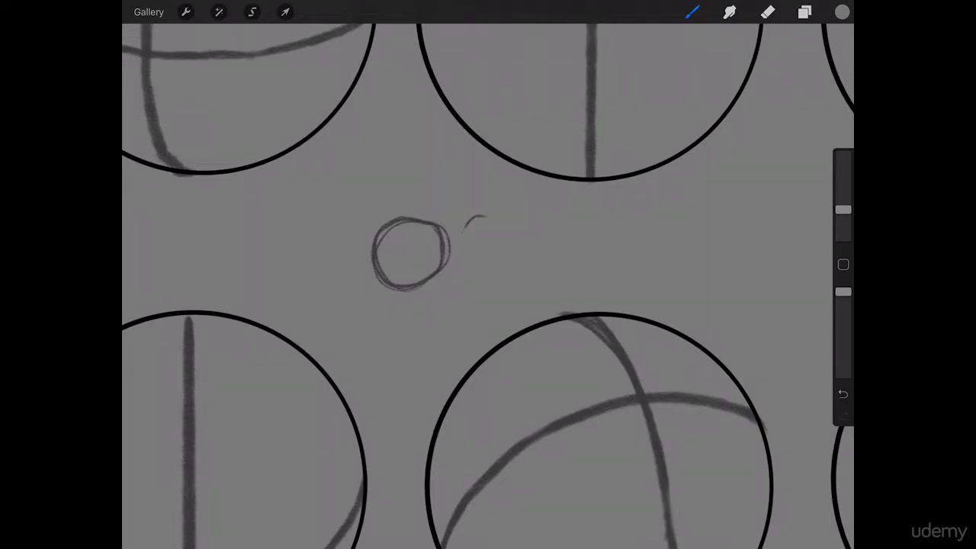
# - Add another narrower ellipse to the shrinking row between the circle rows
pyautogui.moveTo(472, 221); pyautogui.dragTo(485, 287)
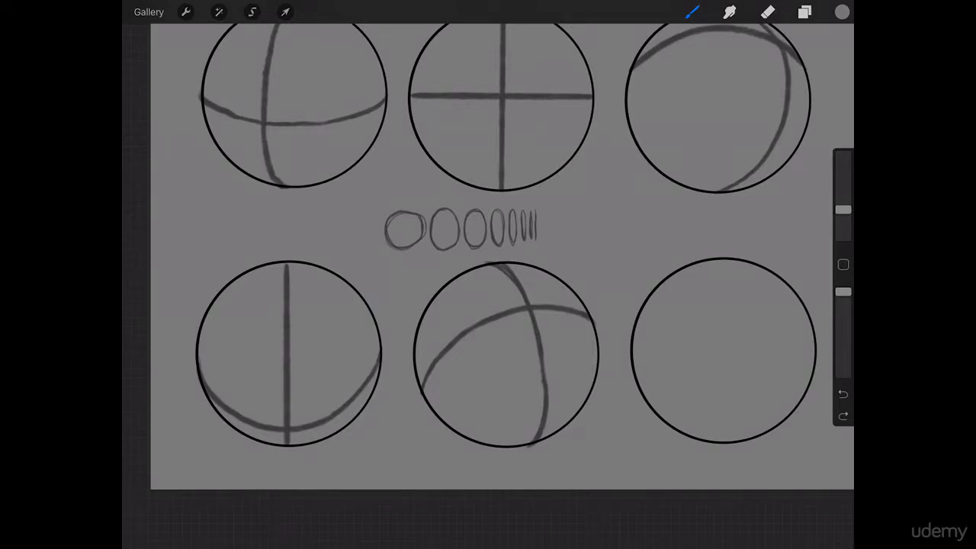
pyautogui.click(842, 394)
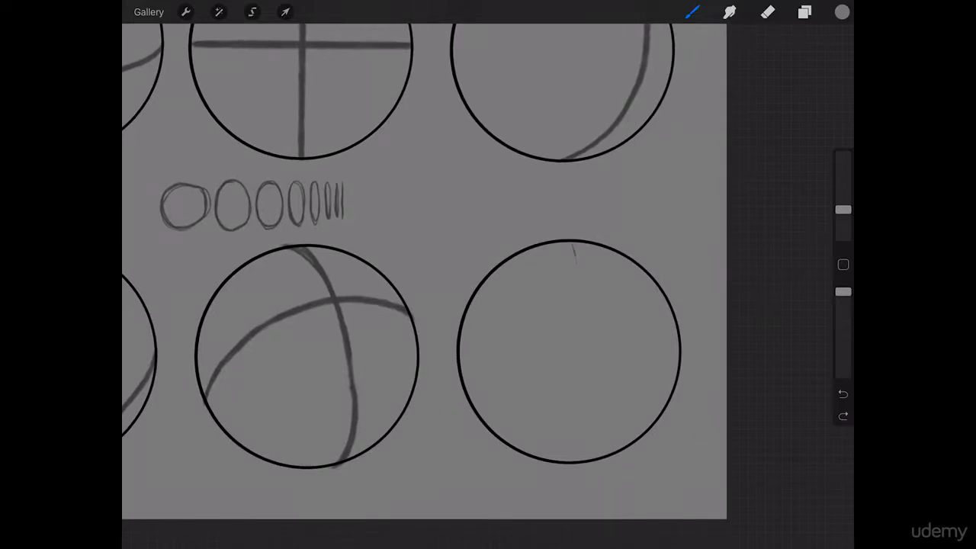
# - Draw a thin vertical ellipse down the lower-right circle and erase the rings' back halves
pyautogui.moveTo(576, 252); pyautogui.dragTo(564, 458)
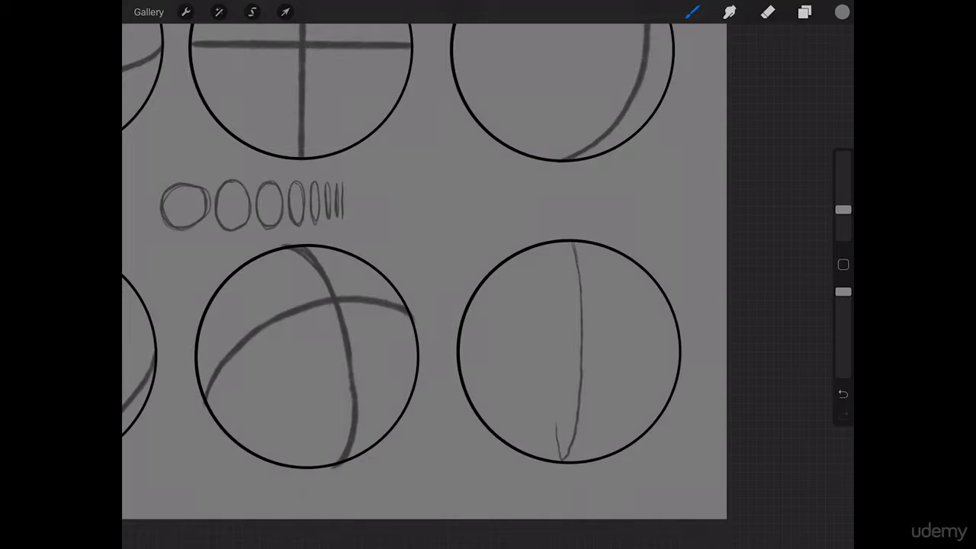
pyautogui.moveTo(567, 244); pyautogui.dragTo(562, 457)
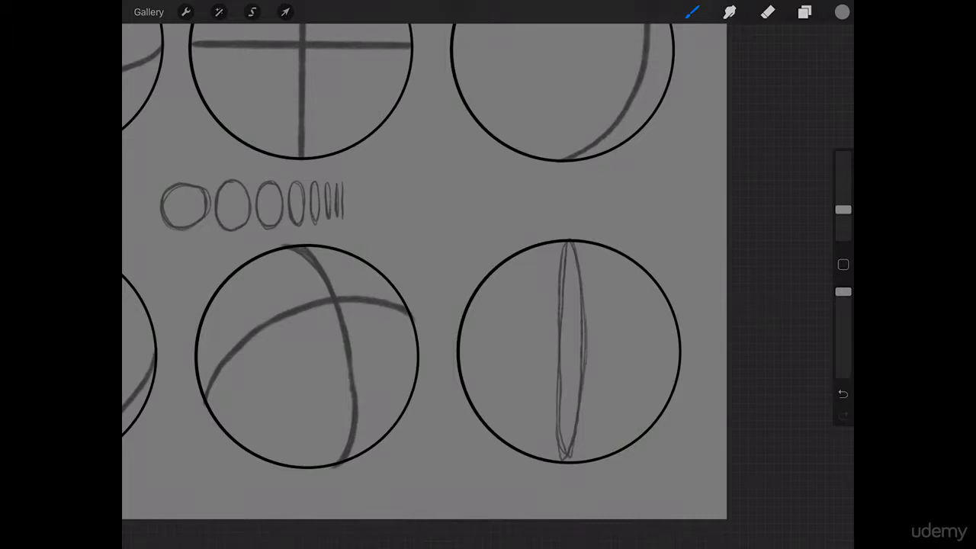
pyautogui.click(769, 12)
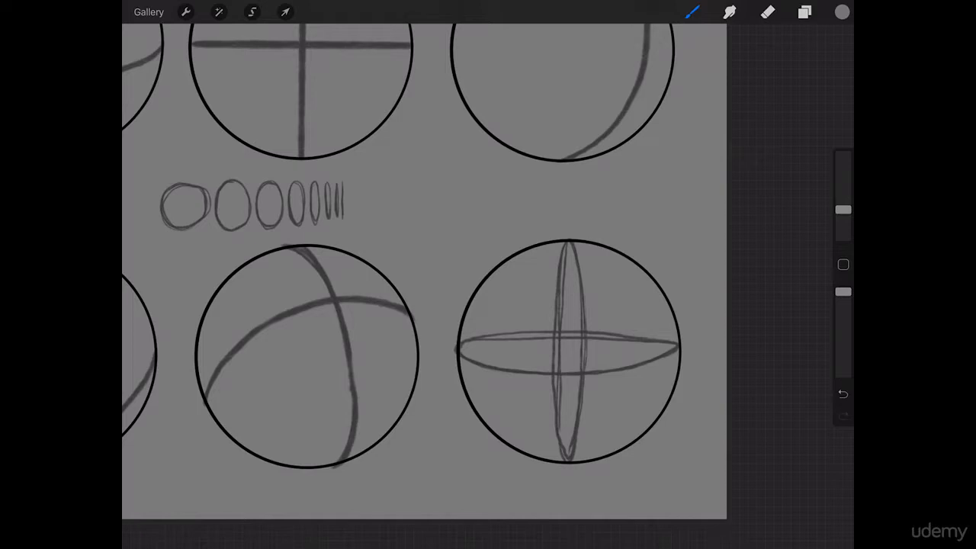
pyautogui.click(769, 12)
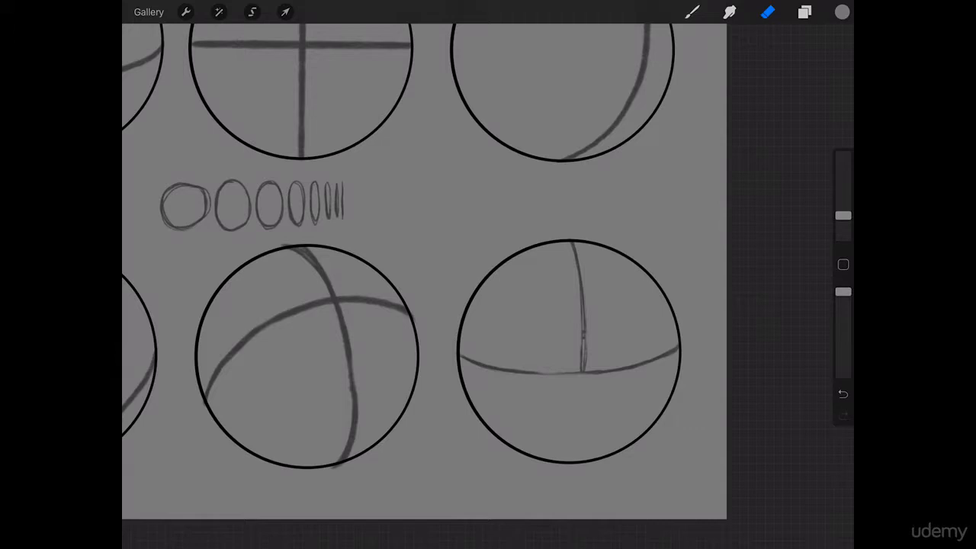
# - Redraw the lower front of the vertical ring and add a small mark beside the ellipse row
pyautogui.moveTo(579, 343); pyautogui.dragTo(567, 458)
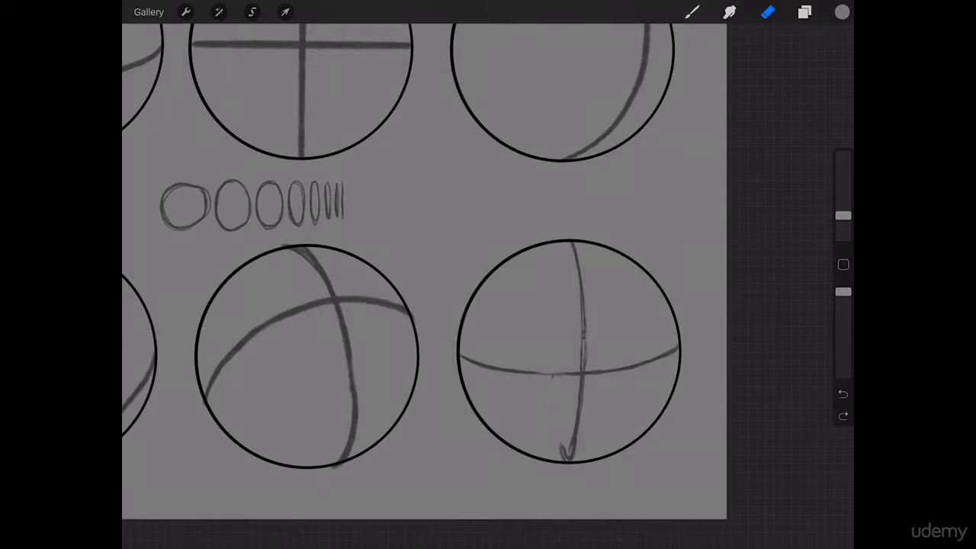
pyautogui.click(842, 394)
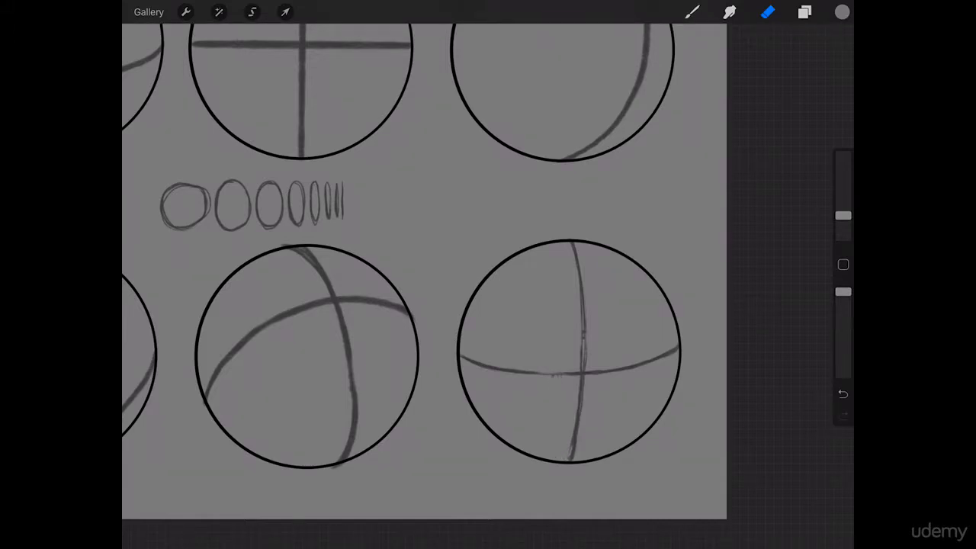
pyautogui.click(691, 12)
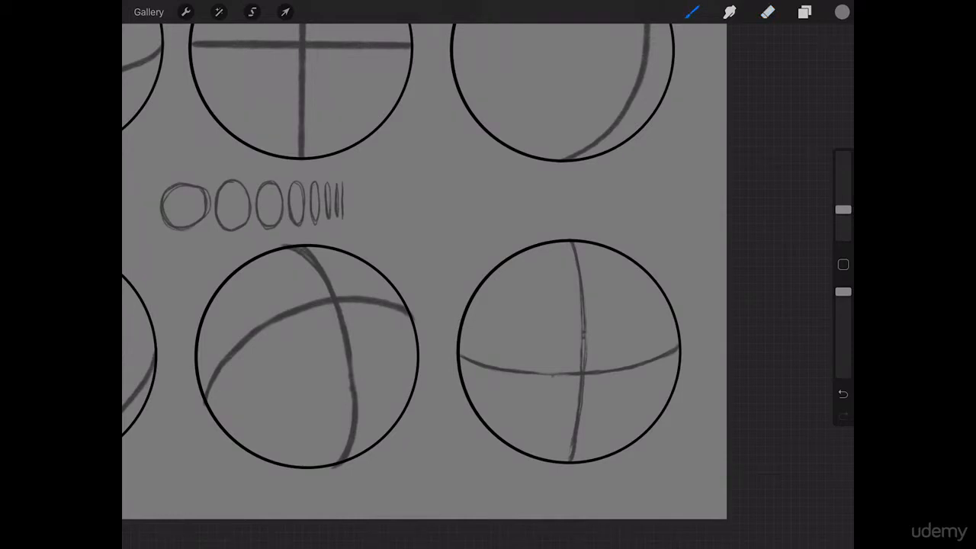
pyautogui.moveTo(442, 221); pyautogui.dragTo(434, 256)
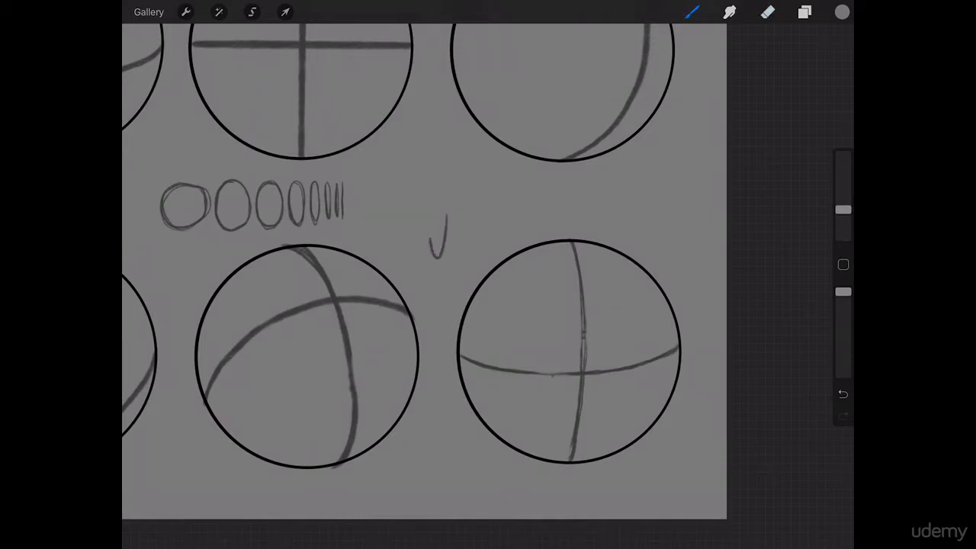